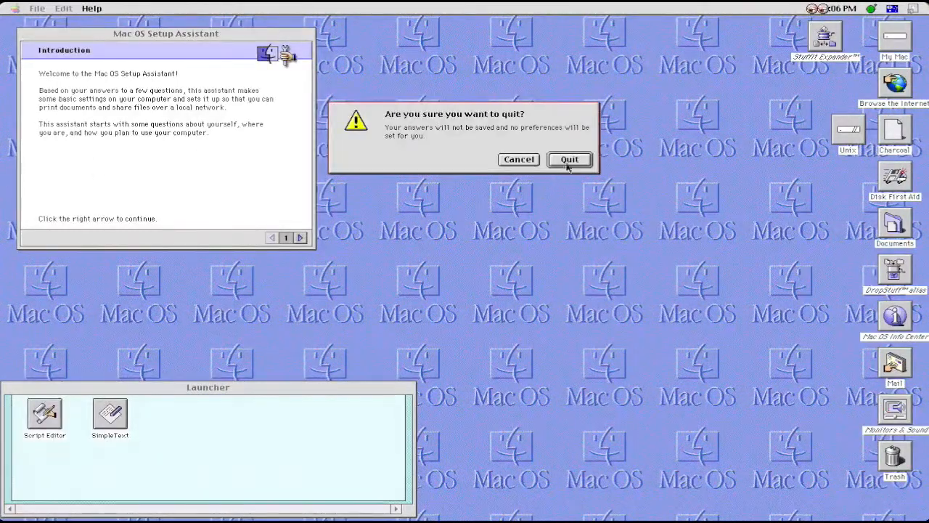
Confirm quitting the Setup Assistant without saving answers
{"action": "left_click", "coordinate": [569, 158]}
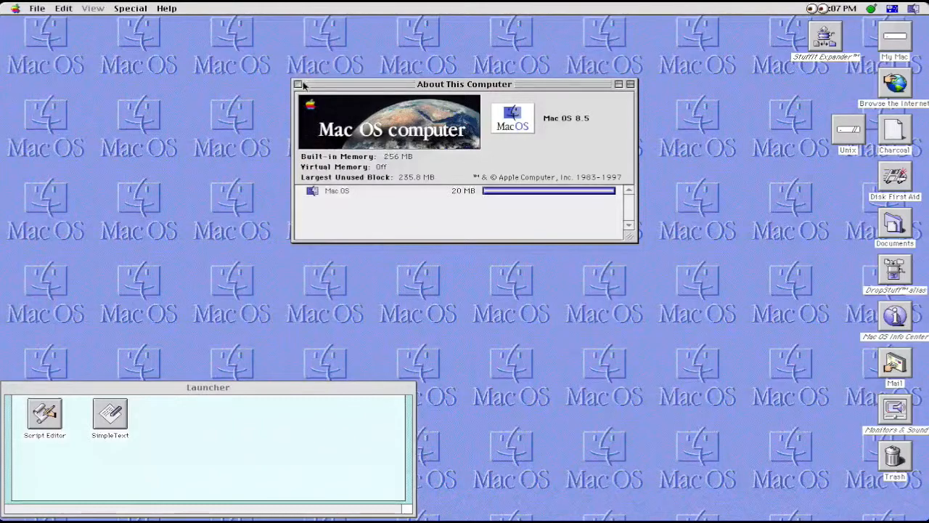
Close About This Computer and open the Games folder on the My Mac disk
{"action": "left_click", "coordinate": [8, 8]}
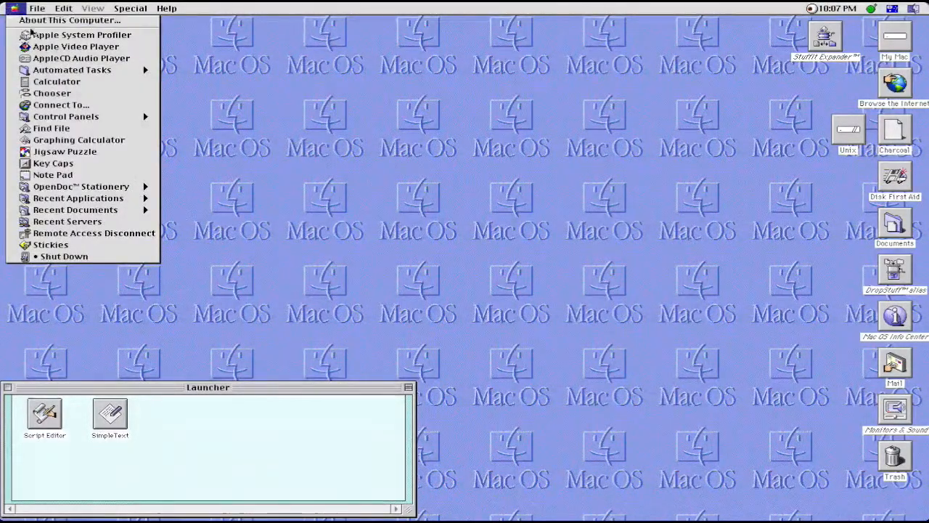
{"action": "double_click", "coordinate": [888, 38]}
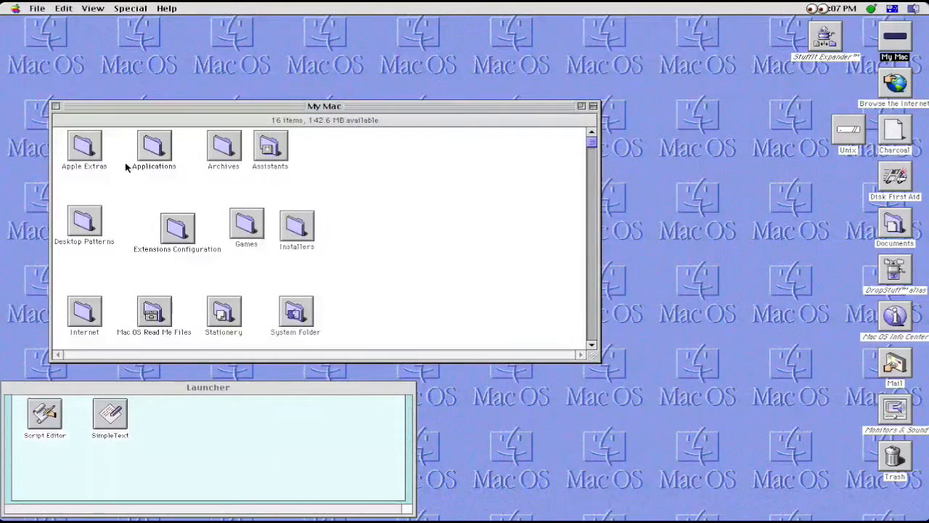
{"action": "mouse_move", "coordinate": [177, 157]}
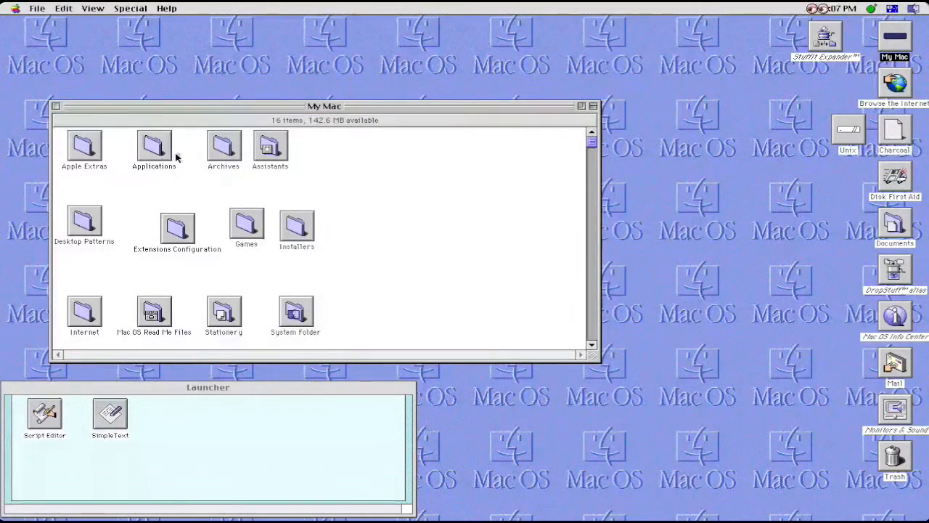
{"action": "double_click", "coordinate": [247, 220]}
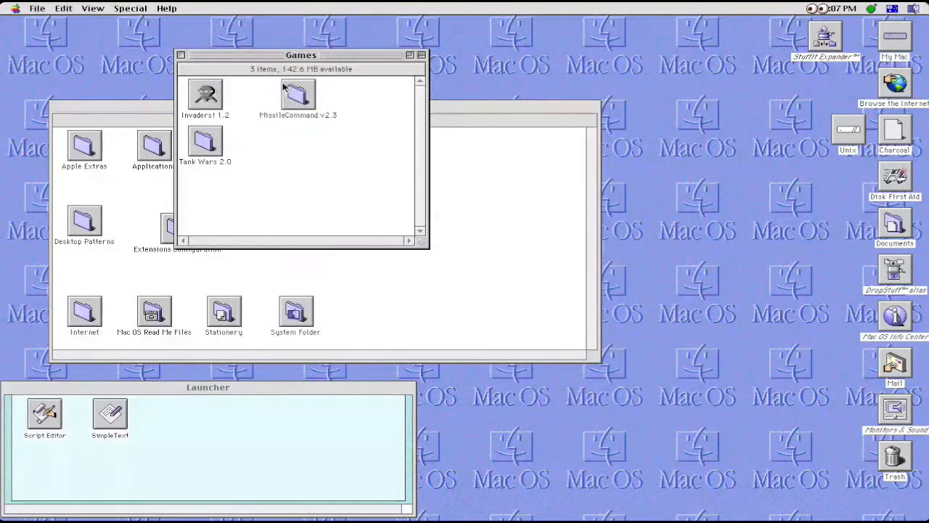
Launch Missile Command v2.3, play into round 2 scoring 600, then quit via File > Quit
{"action": "double_click", "coordinate": [299, 90]}
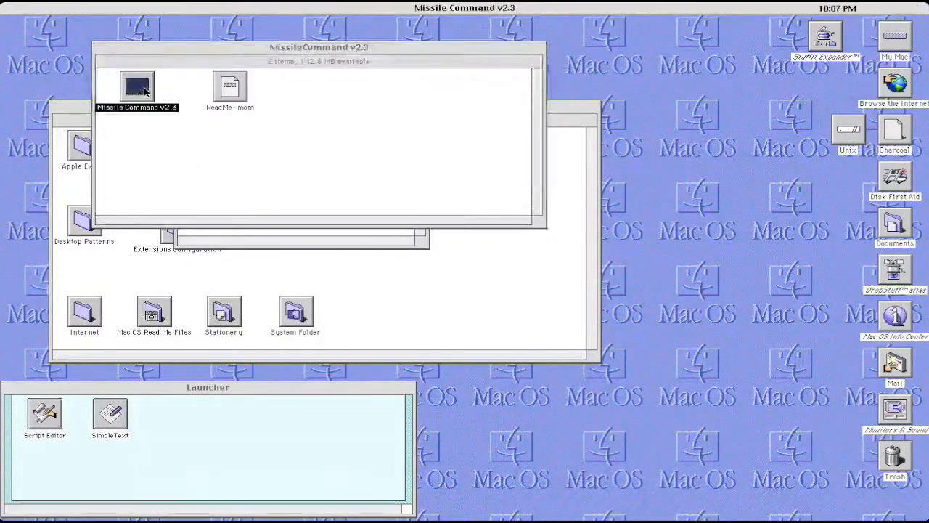
{"action": "double_click", "coordinate": [136, 83]}
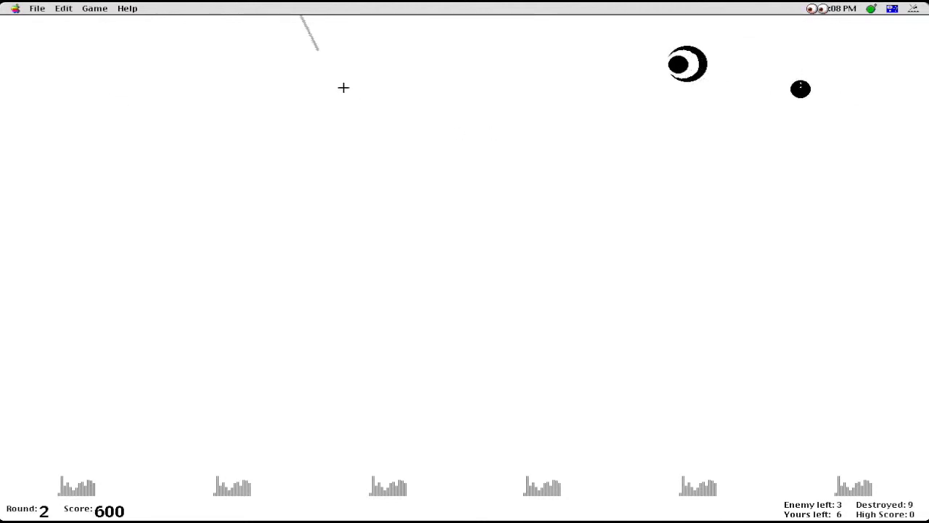
{"action": "left_click", "coordinate": [37, 9]}
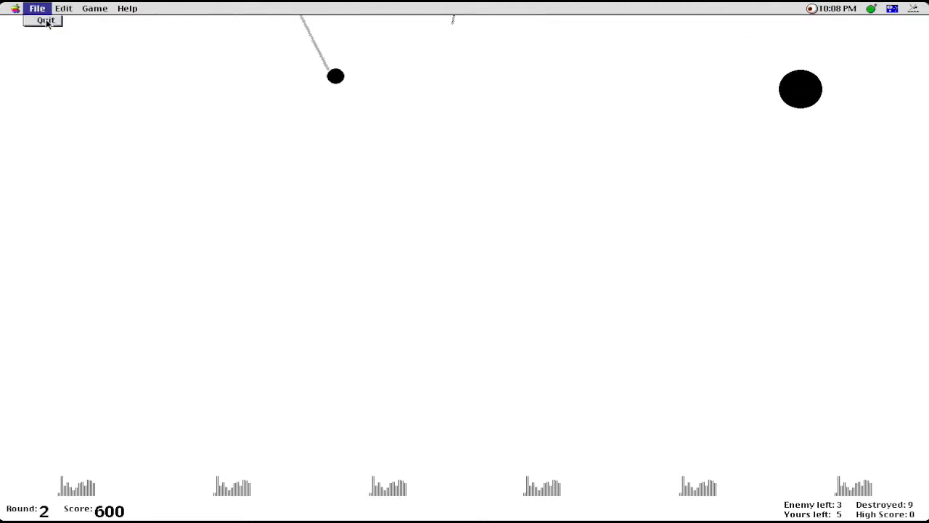
{"action": "left_click", "coordinate": [44, 22]}
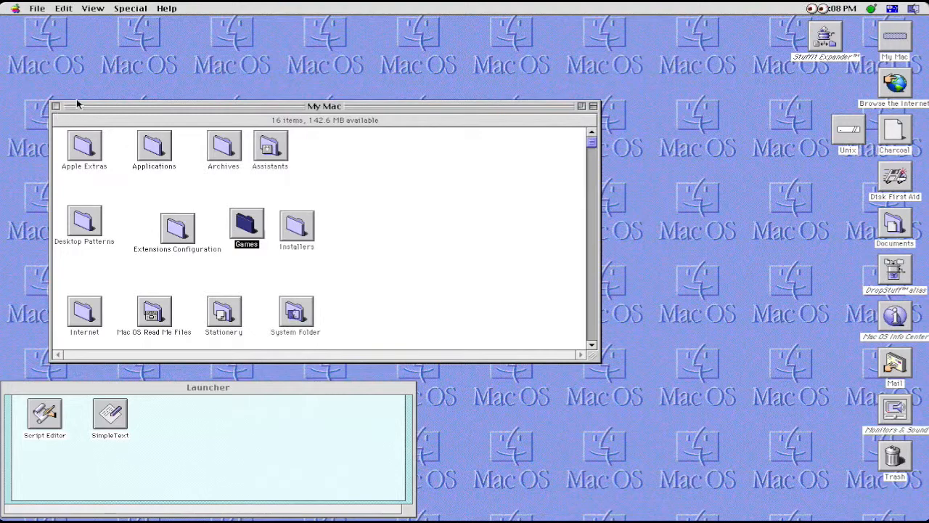
Glance at the File menu, then start Apple System Profiler from the Apple menu
{"action": "left_click", "coordinate": [38, 7]}
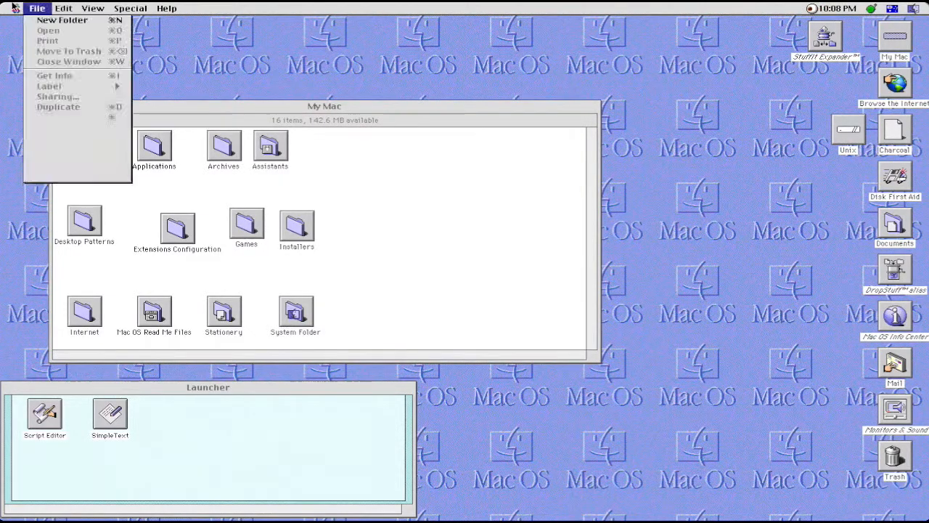
{"action": "left_click", "coordinate": [9, 6]}
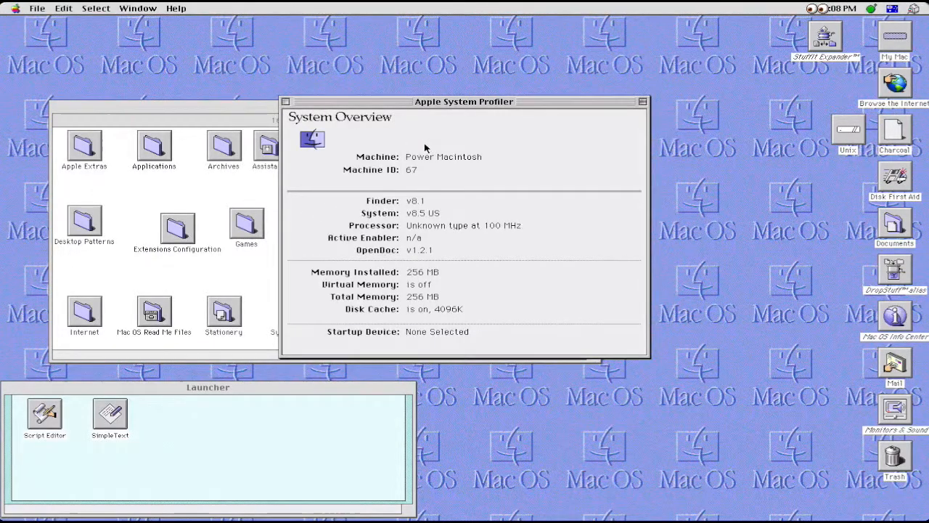
Choose Power Macintosh Card from Apple menu > Control Panels, triggering an incompatibility warning
{"action": "left_click", "coordinate": [10, 6]}
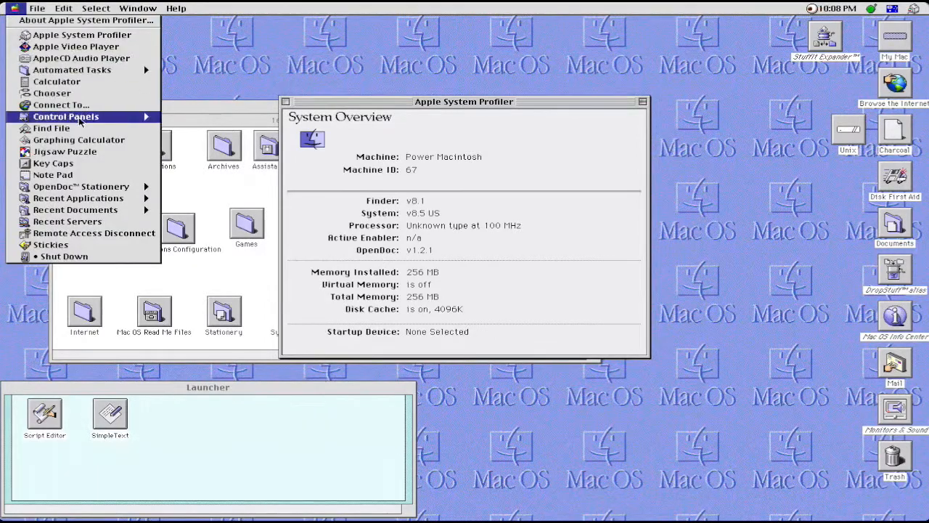
{"action": "left_click", "coordinate": [65, 116]}
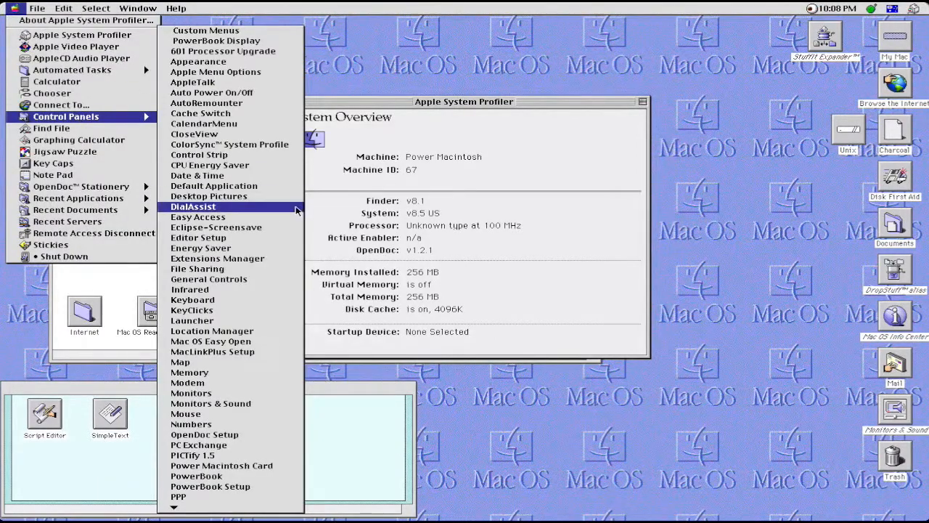
{"action": "mouse_move", "coordinate": [210, 404]}
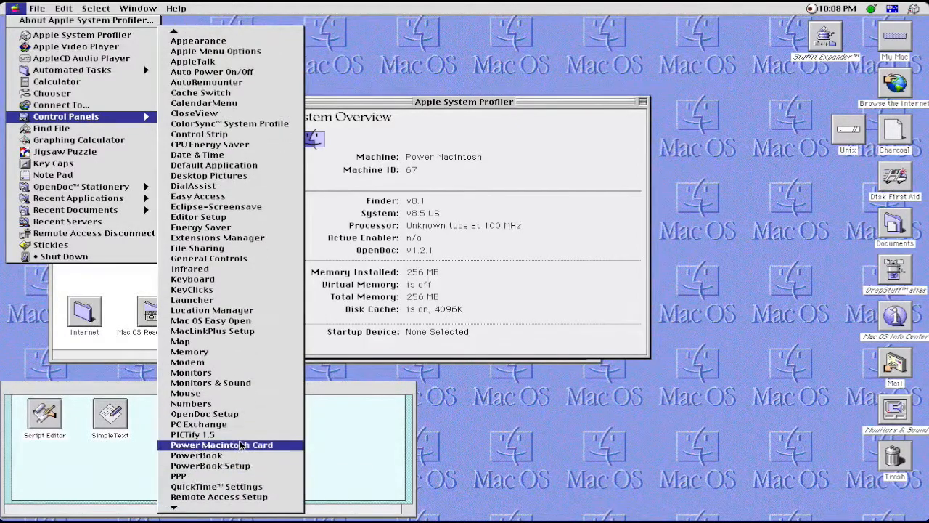
{"action": "left_click", "coordinate": [220, 444]}
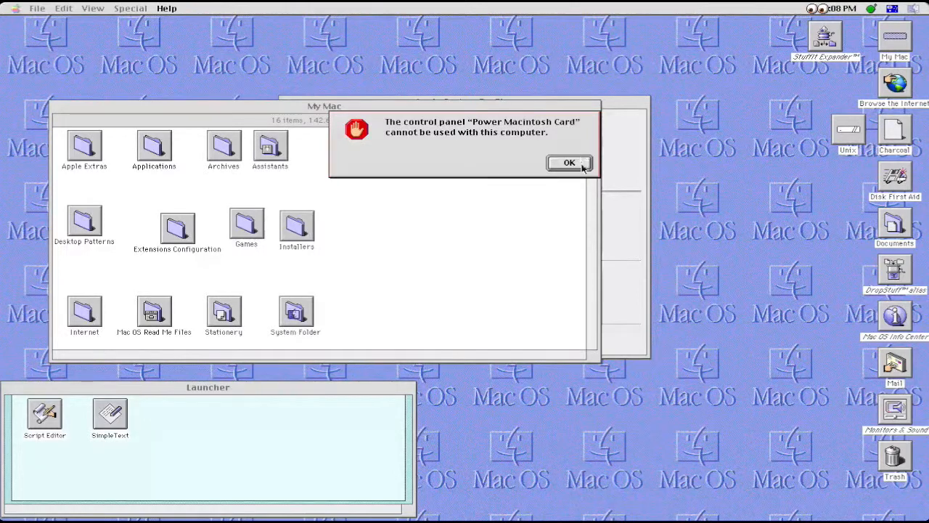
Dismiss the alert with OK and open the Applications folder on My Mac
{"action": "left_click", "coordinate": [569, 162]}
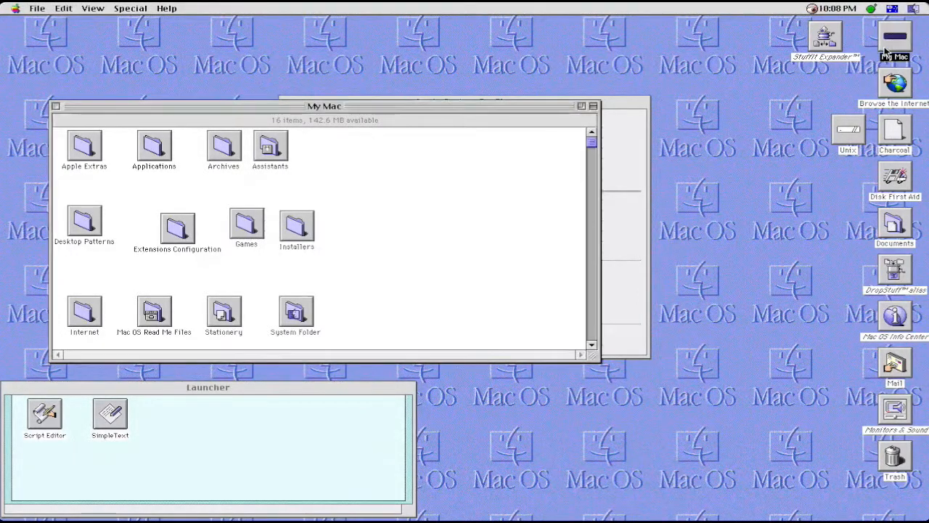
{"action": "mouse_move", "coordinate": [161, 145]}
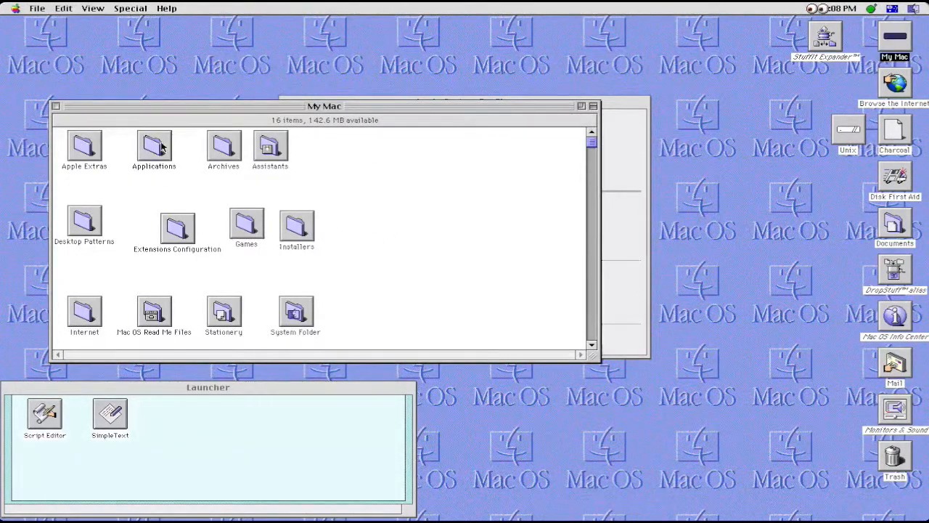
{"action": "double_click", "coordinate": [153, 145]}
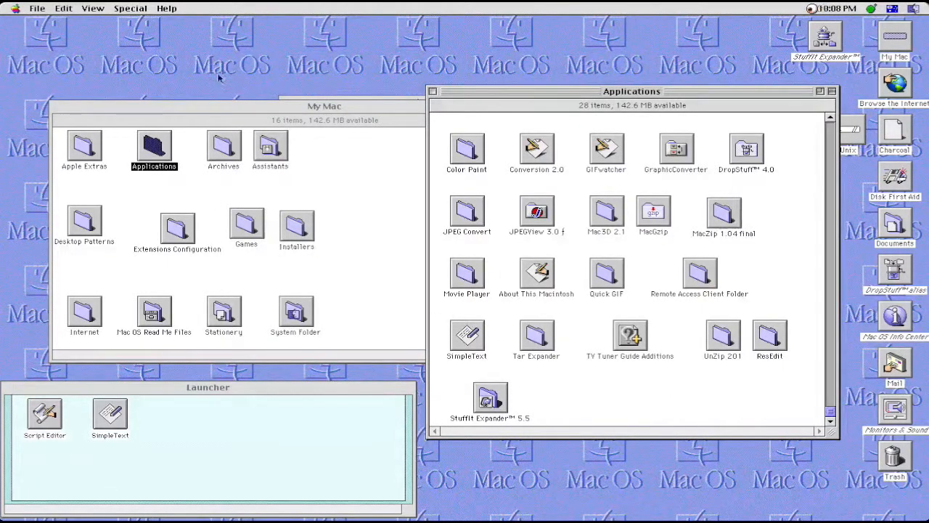
{"action": "left_click", "coordinate": [322, 106]}
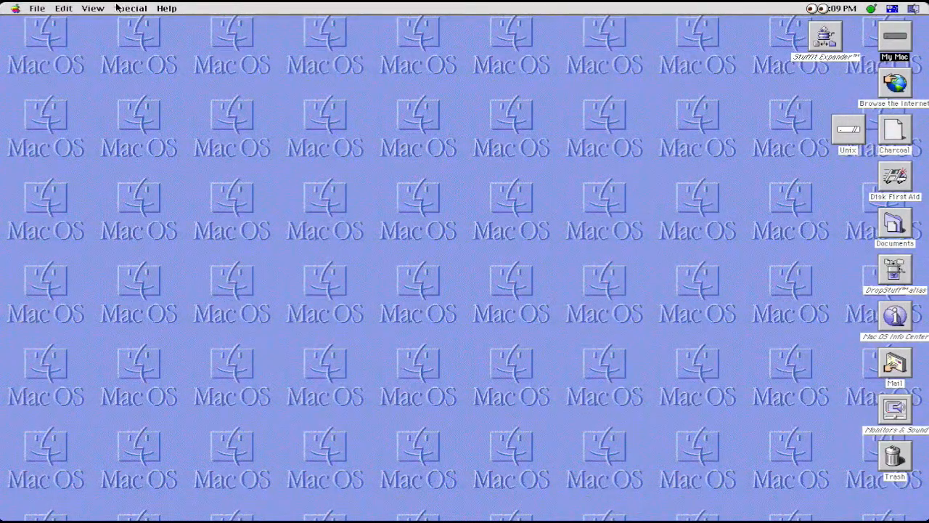
{"action": "mouse_move", "coordinate": [134, 9]}
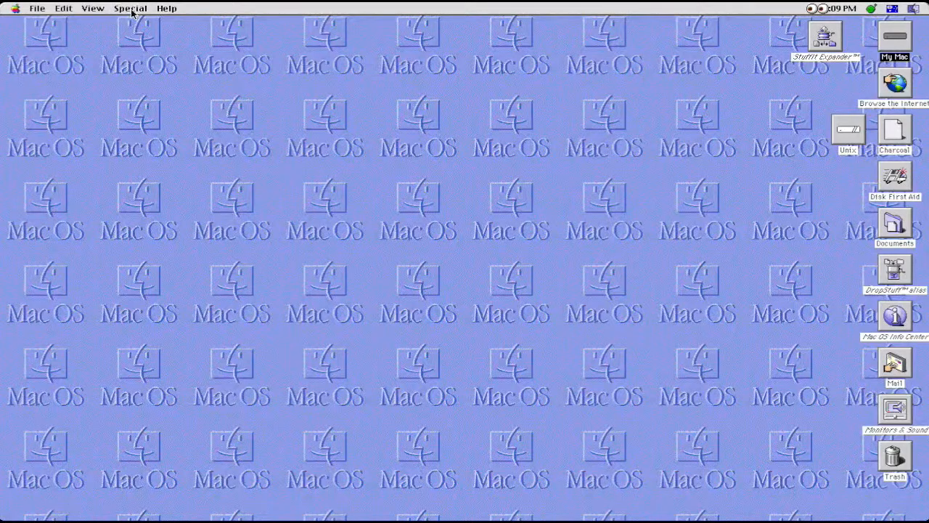
{"action": "mouse_move", "coordinate": [145, 114]}
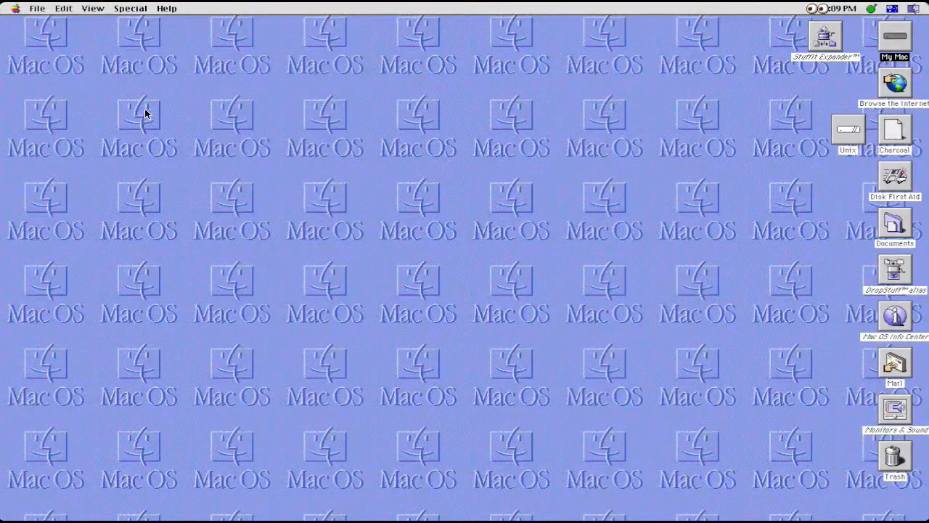
{"action": "mouse_move", "coordinate": [148, 8]}
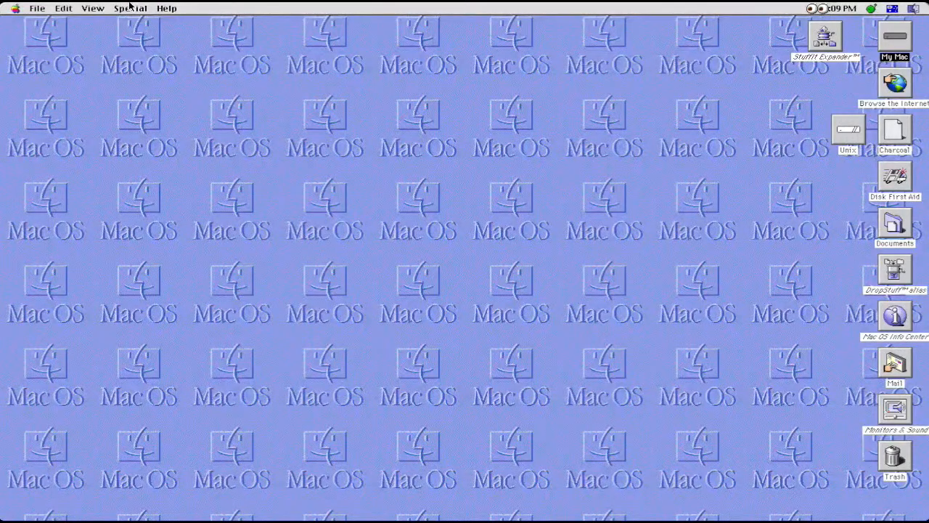
Show the Special menu listing Empty Trash, Sleep, Restart and Shut Down
{"action": "left_click", "coordinate": [139, 6]}
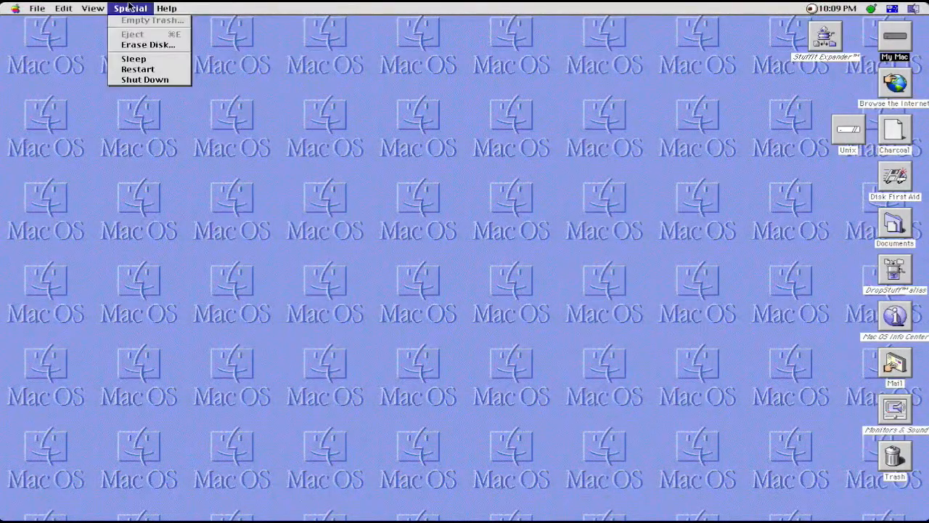